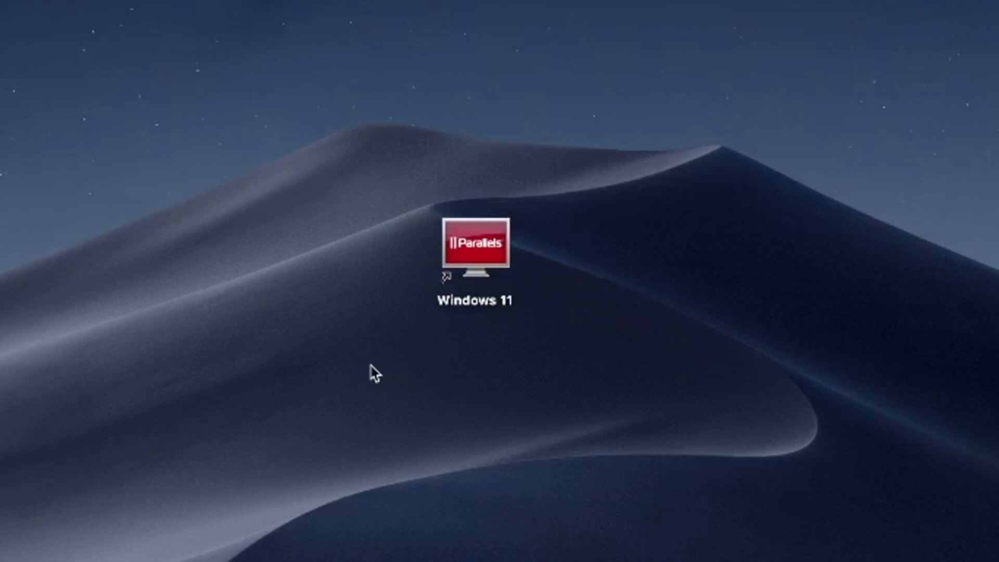
pyautogui.moveTo(366, 387)
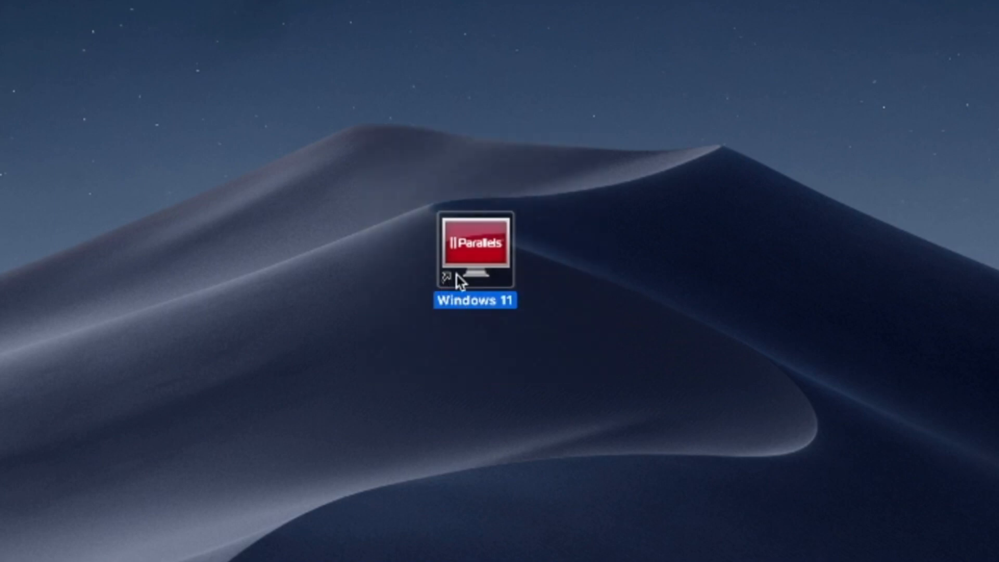
# Launch the Windows 11 virtual machine from its Parallels desktop shortcut
pyautogui.doubleClick(476, 249)
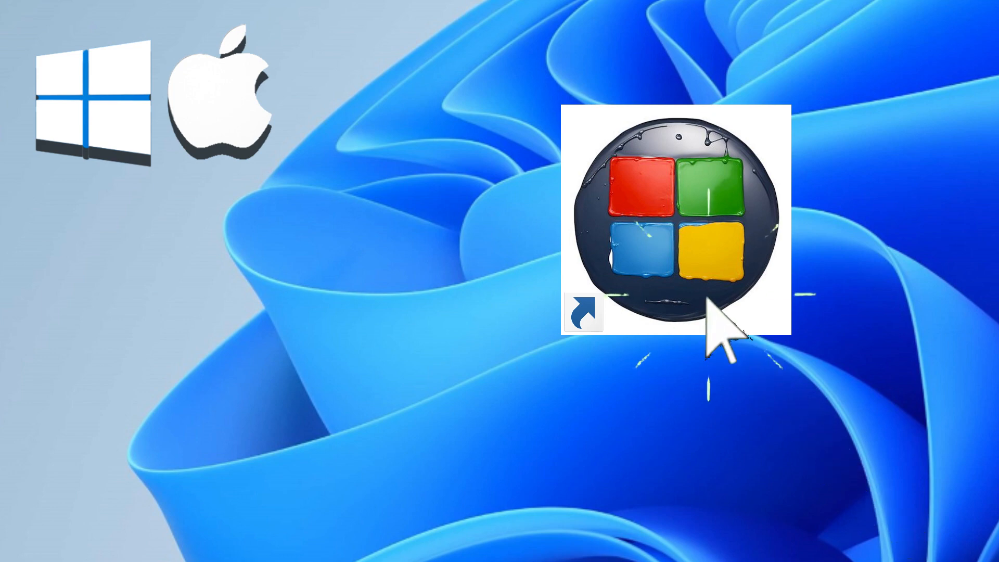